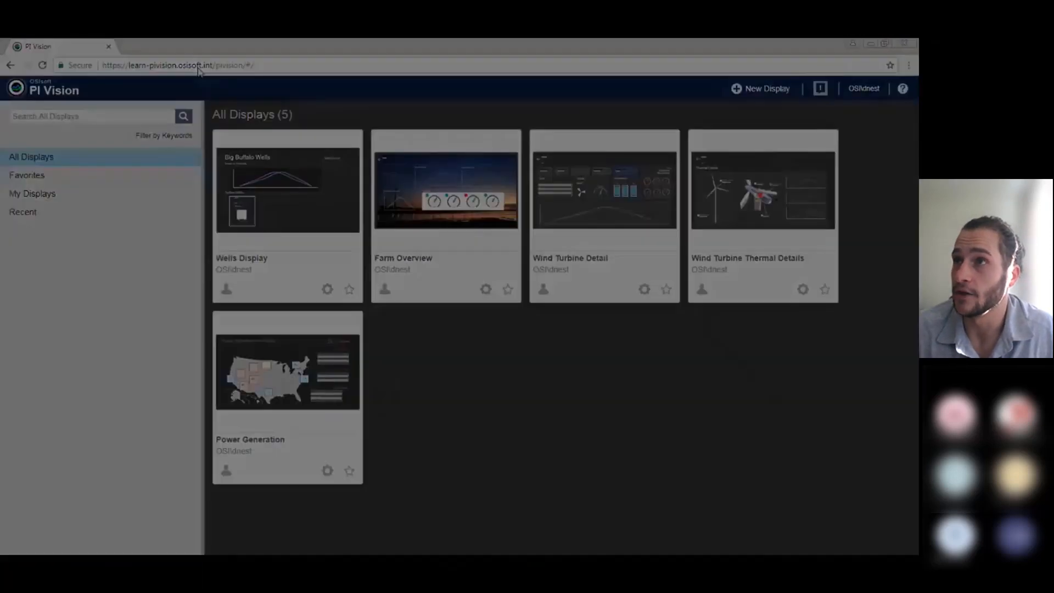
Review the Reservoirs PI DataLink report, then switch to the other workbook's blank Sheet2
left_click(287, 188)
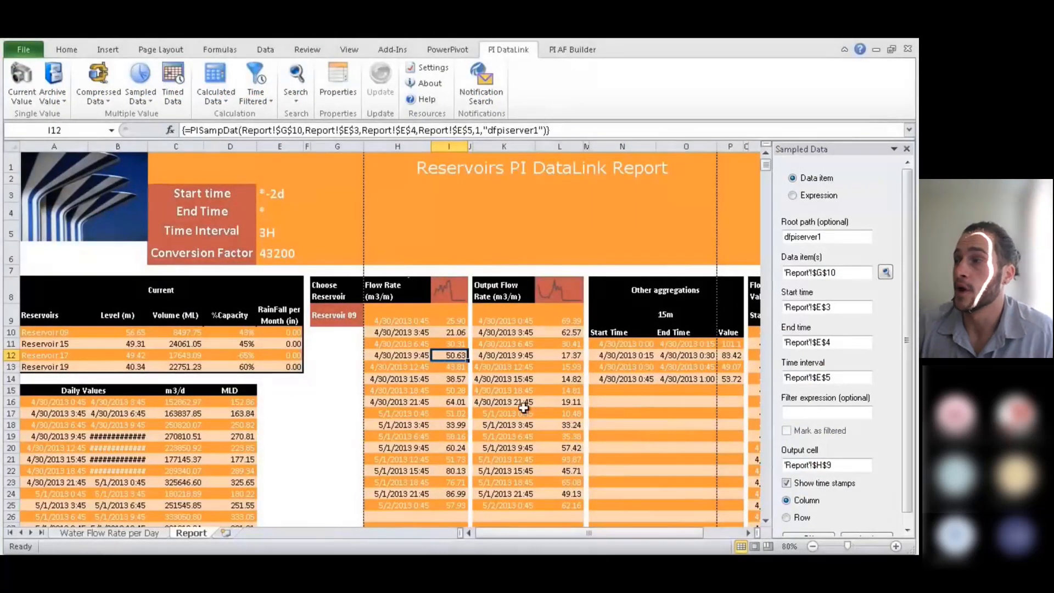
left_click(147, 533)
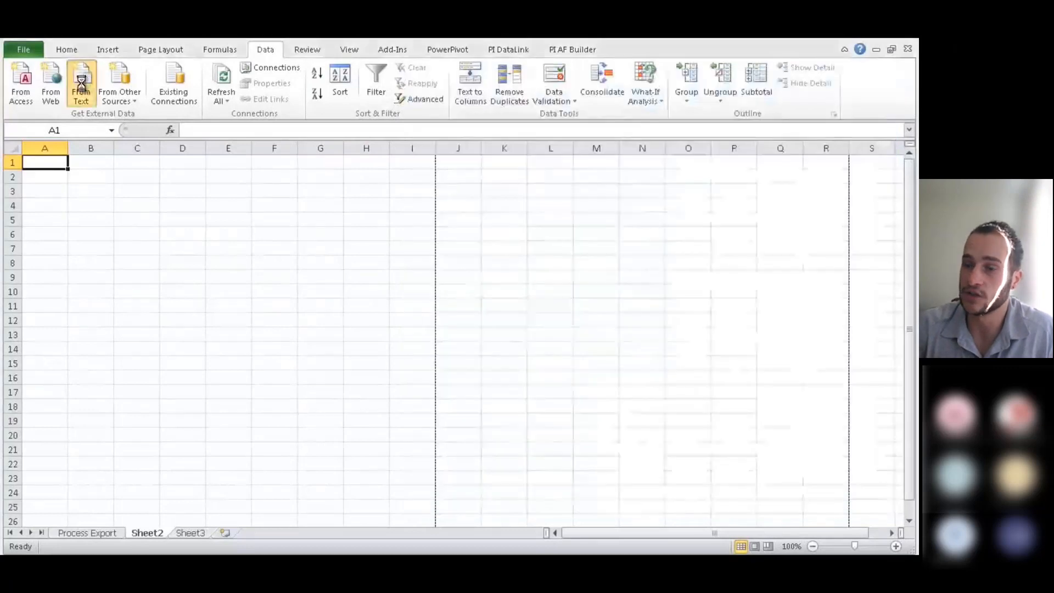
left_click(80, 83)
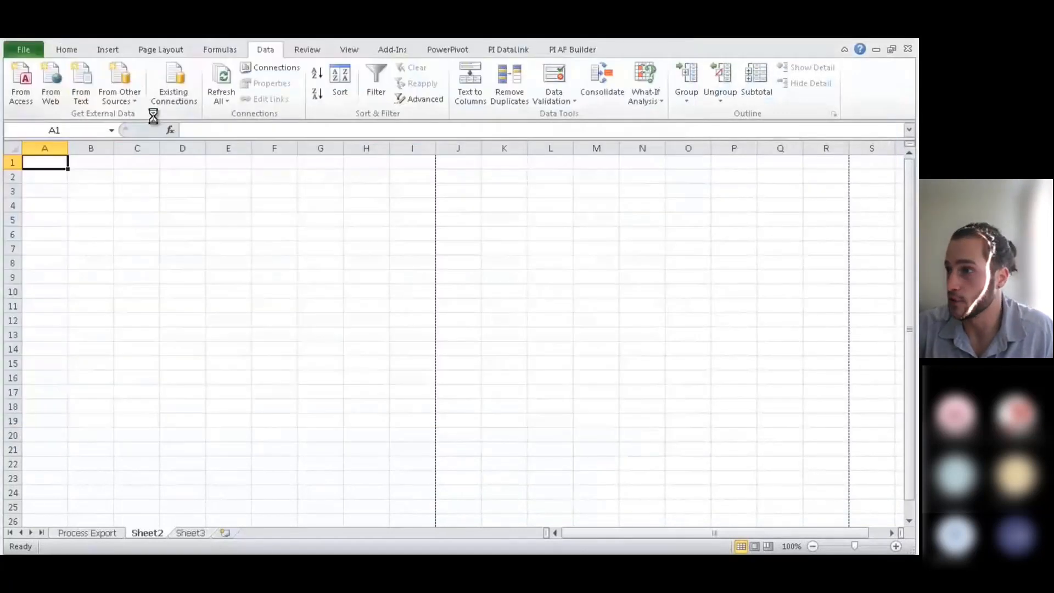